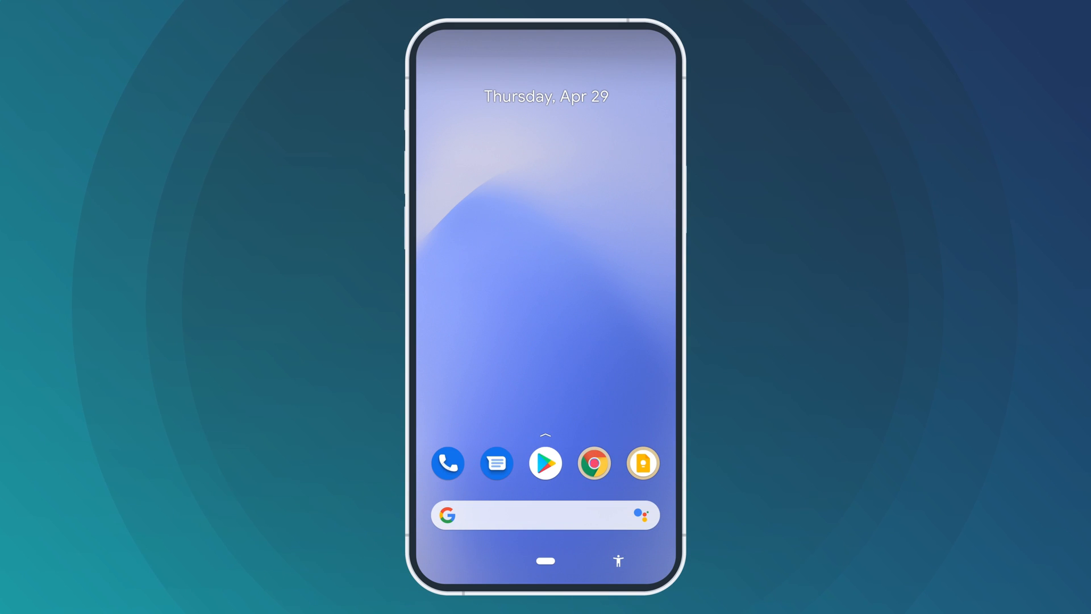
# Step: Log in to the Surfshark account on surfshark.com from Chrome's site menu
pyautogui.click(594, 463)
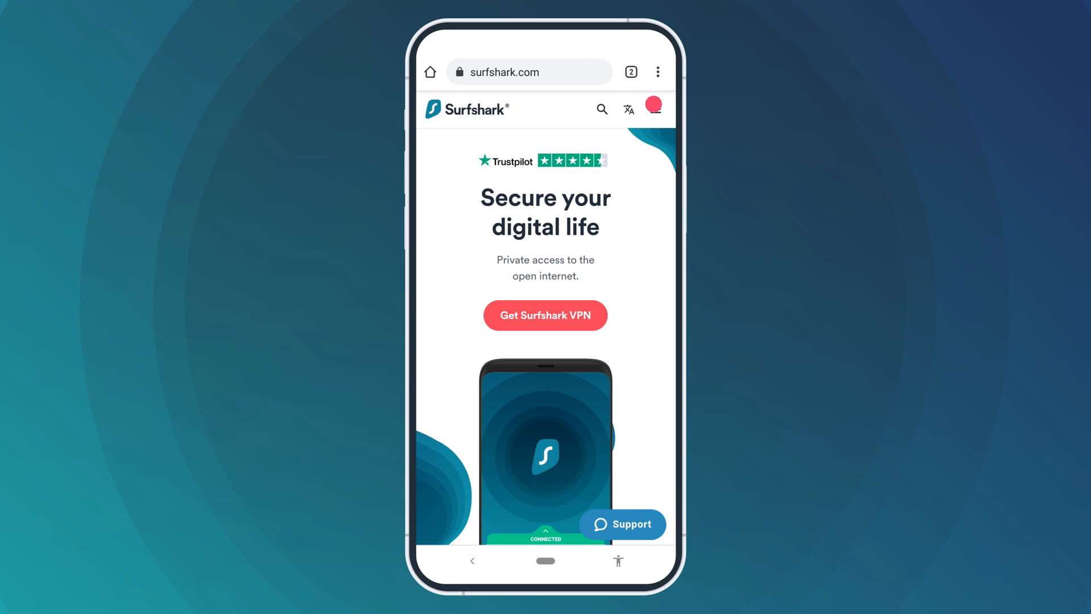
pyautogui.click(655, 110)
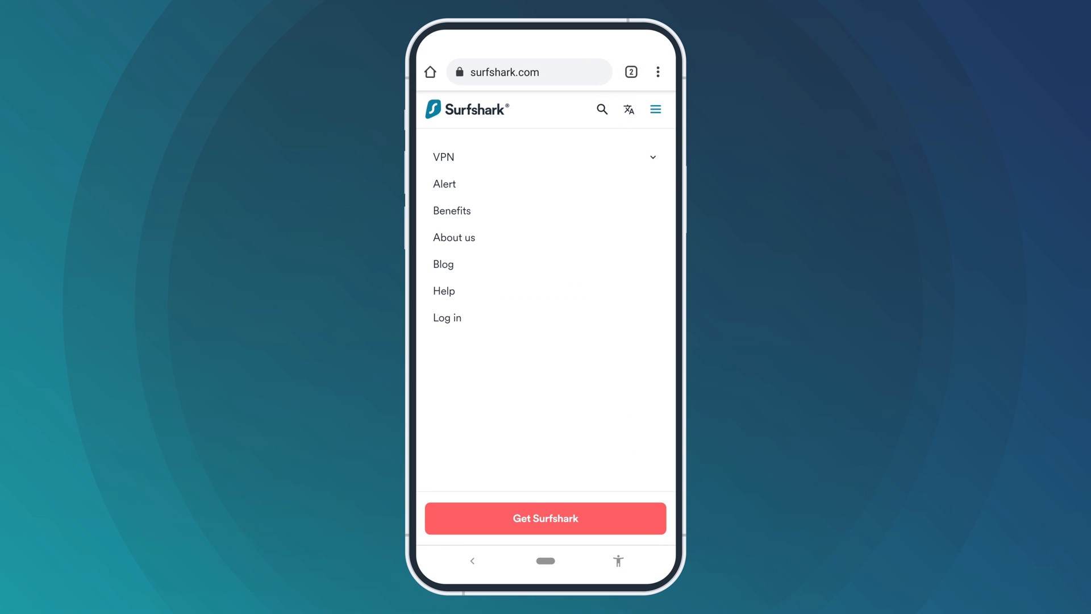
pyautogui.click(447, 317)
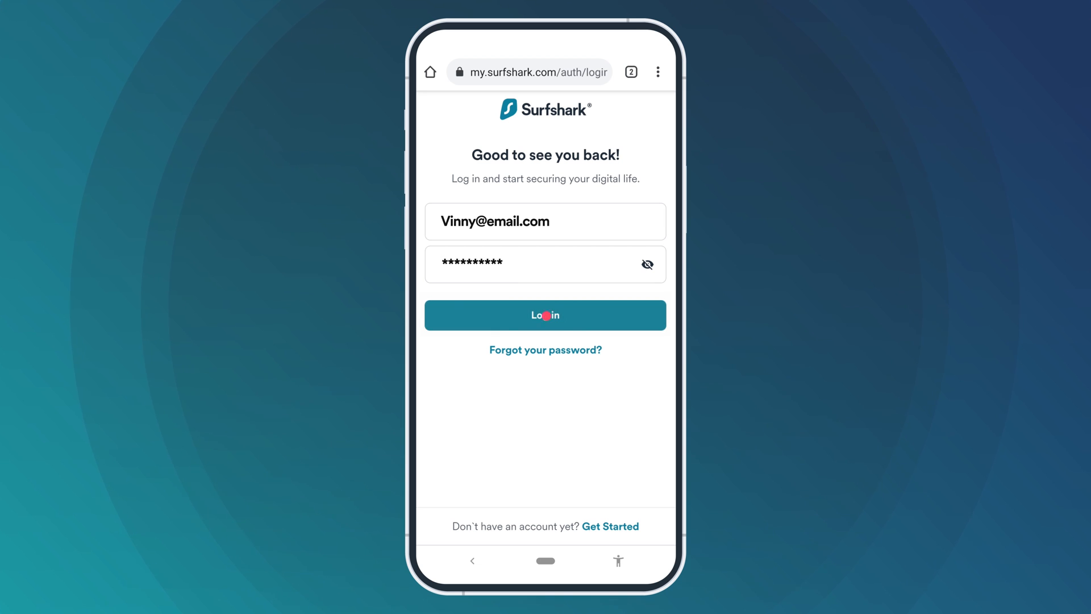
pyautogui.click(544, 315)
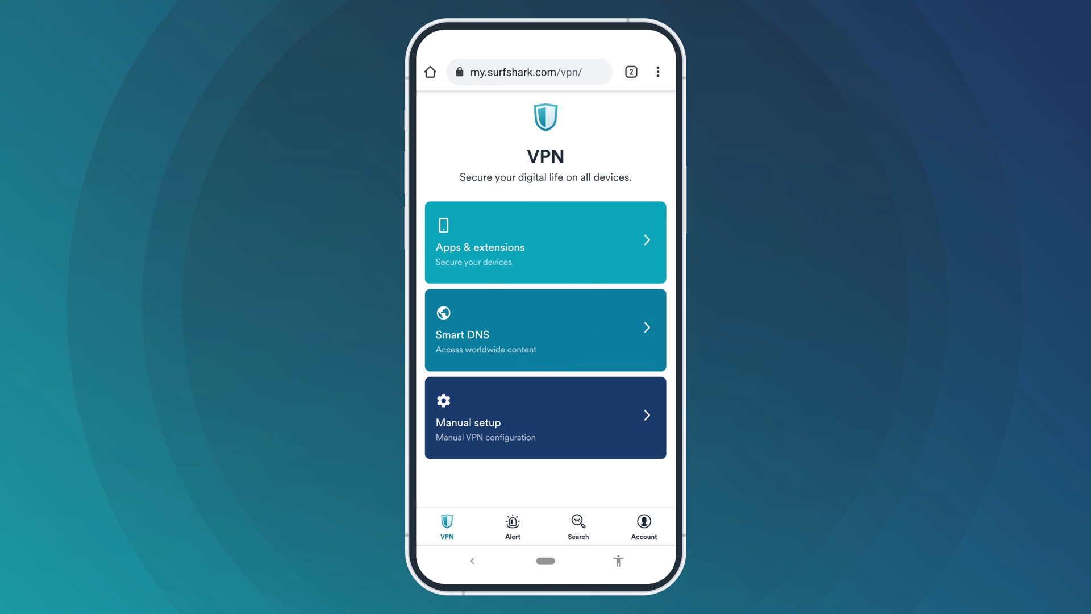
# Step: Go to Manual setup and request the setup files for the Austria • Vienna location
pyautogui.click(545, 417)
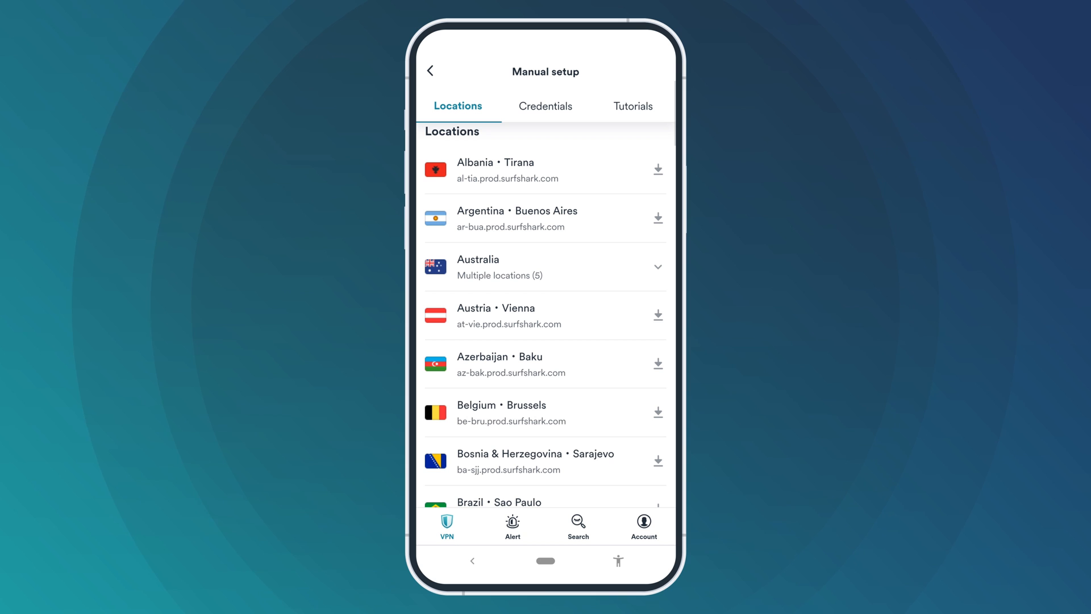
pyautogui.click(656, 316)
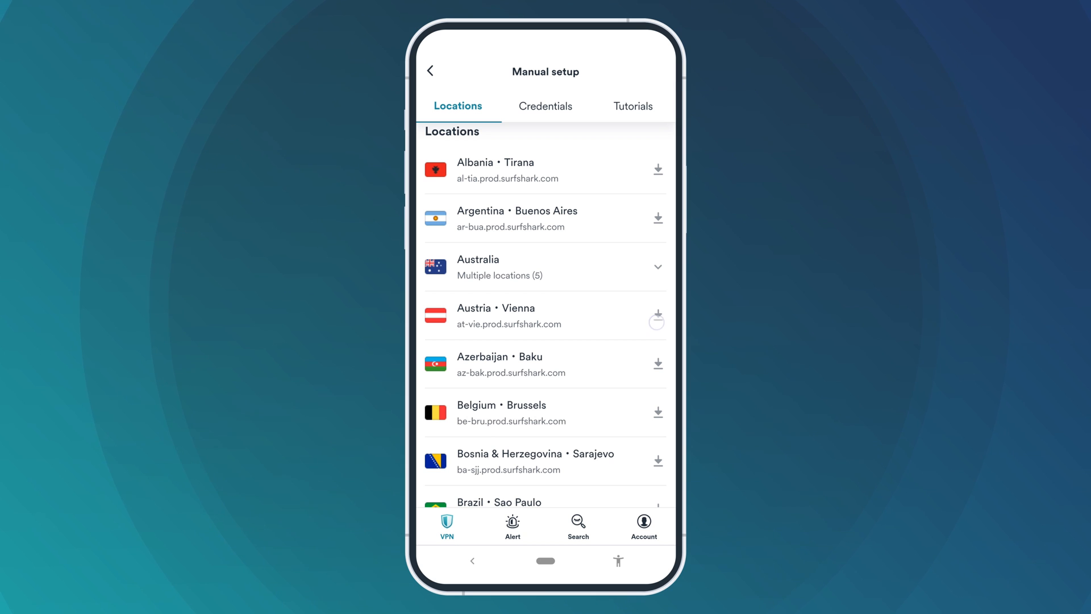
pyautogui.click(656, 321)
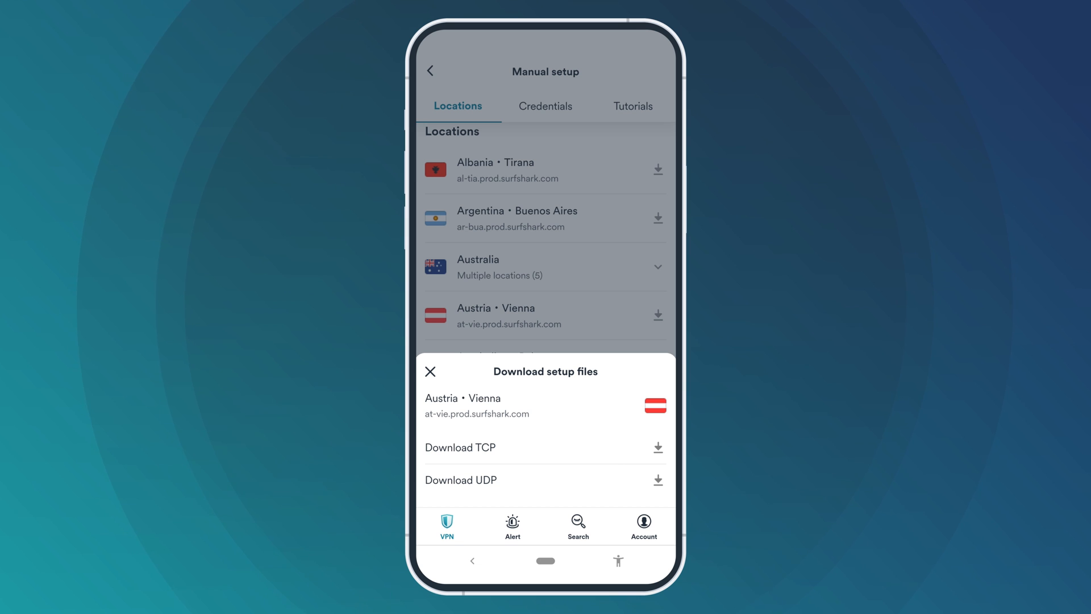
# Step: Download the Vienna TCP .ovpn setup file and return to the home screen
pyautogui.click(429, 370)
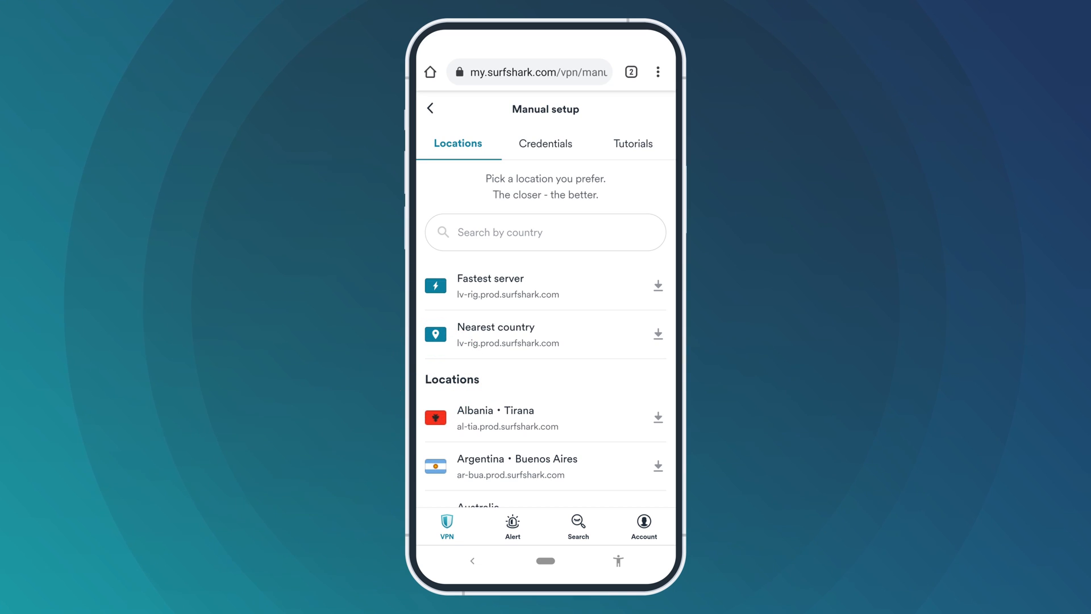
pyautogui.click(545, 143)
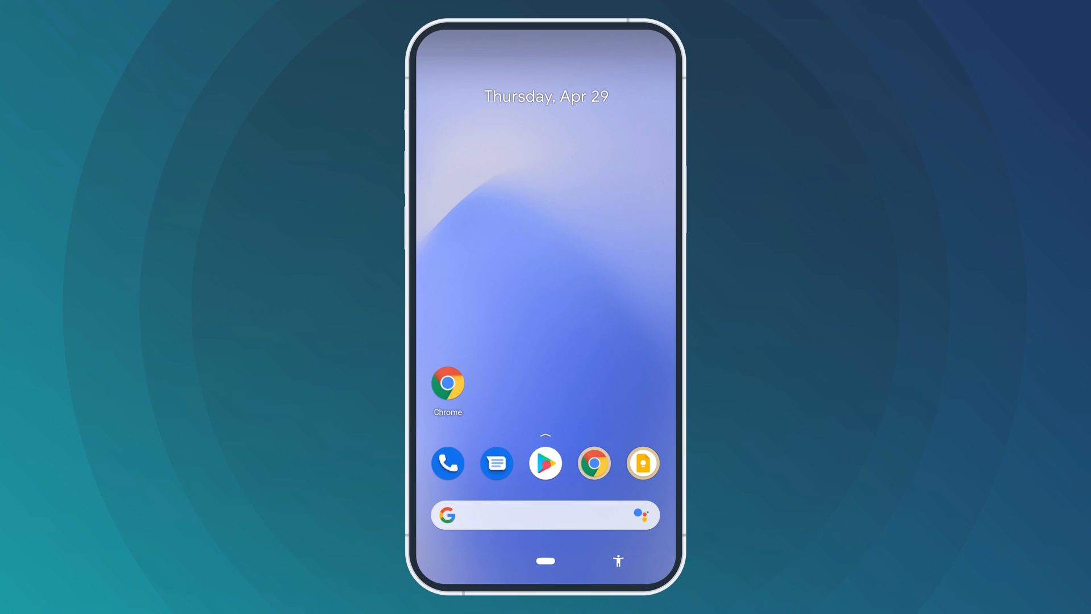
# Step: Find OpenVPN Connect in the Play Store, install it and launch it
pyautogui.click(545, 463)
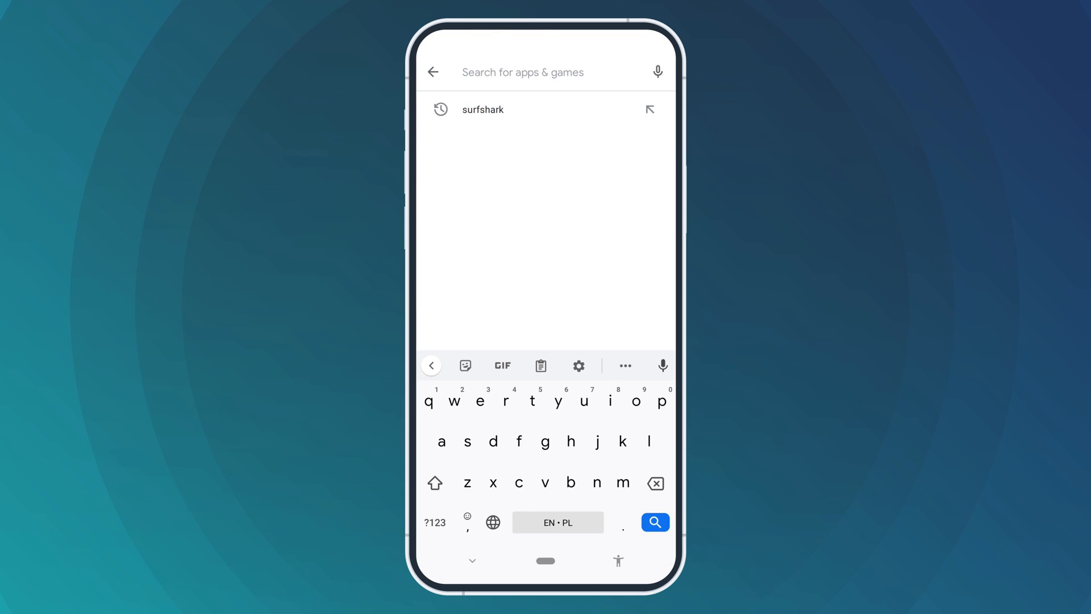
pyautogui.click(654, 522)
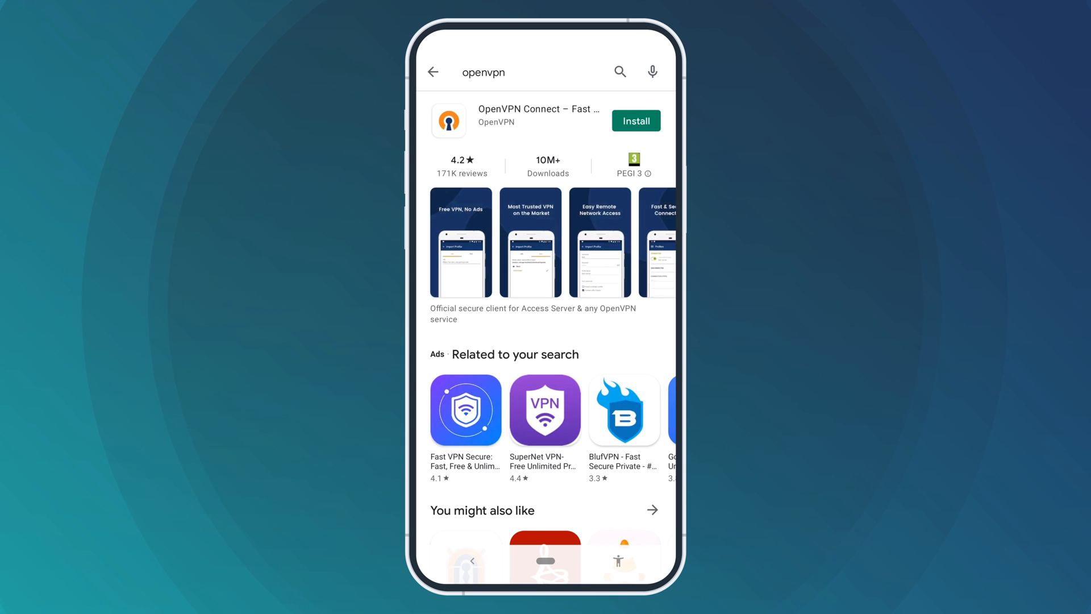
pyautogui.click(539, 115)
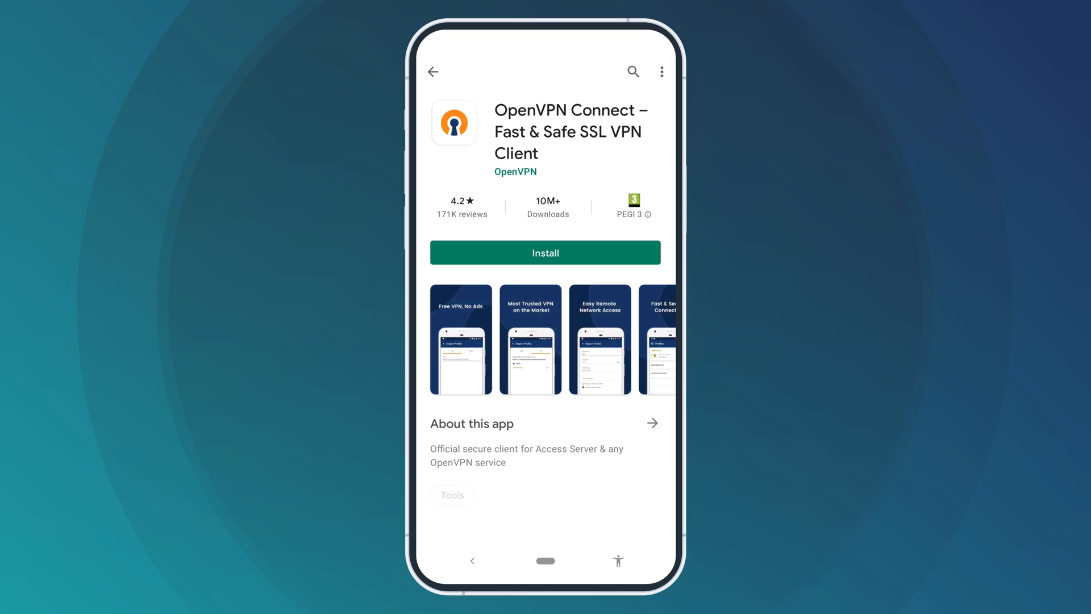
pyautogui.click(546, 253)
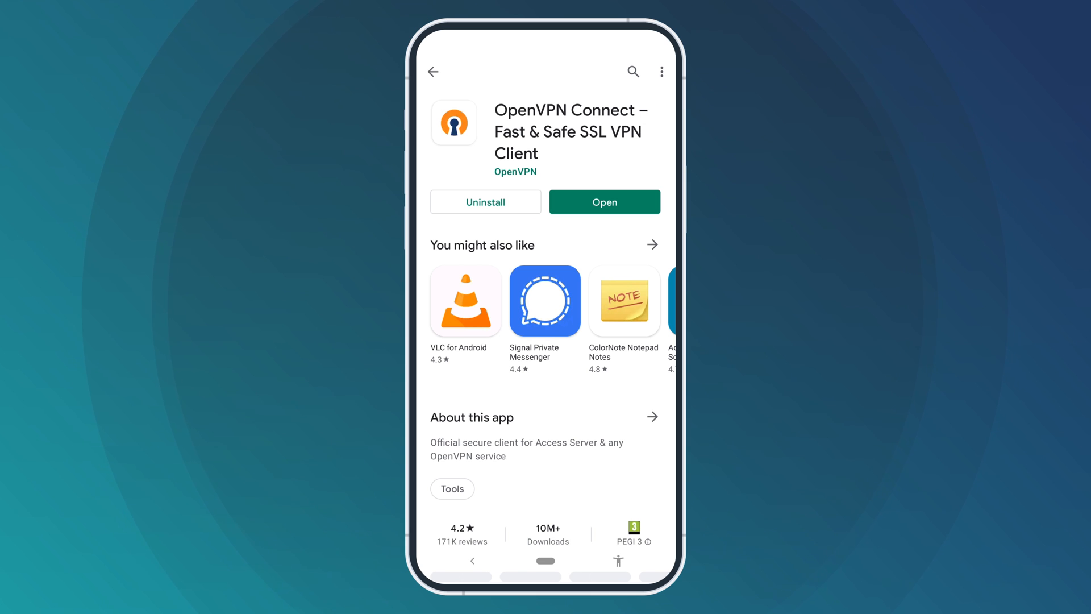
pyautogui.click(603, 202)
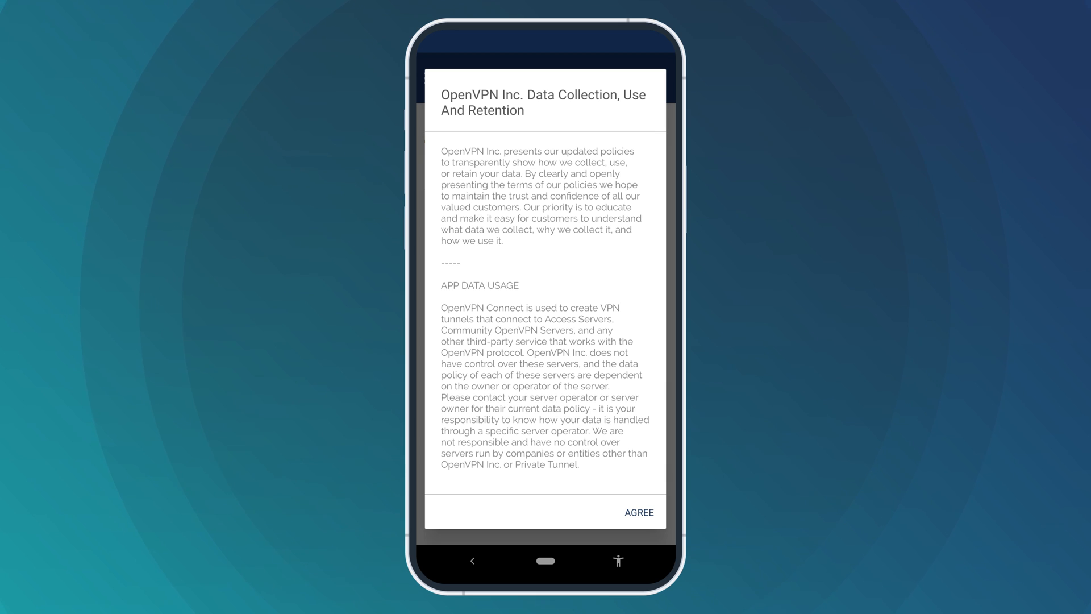
# Step: Agree to the data policy and allow file access for importing a profile from storage
pyautogui.click(637, 512)
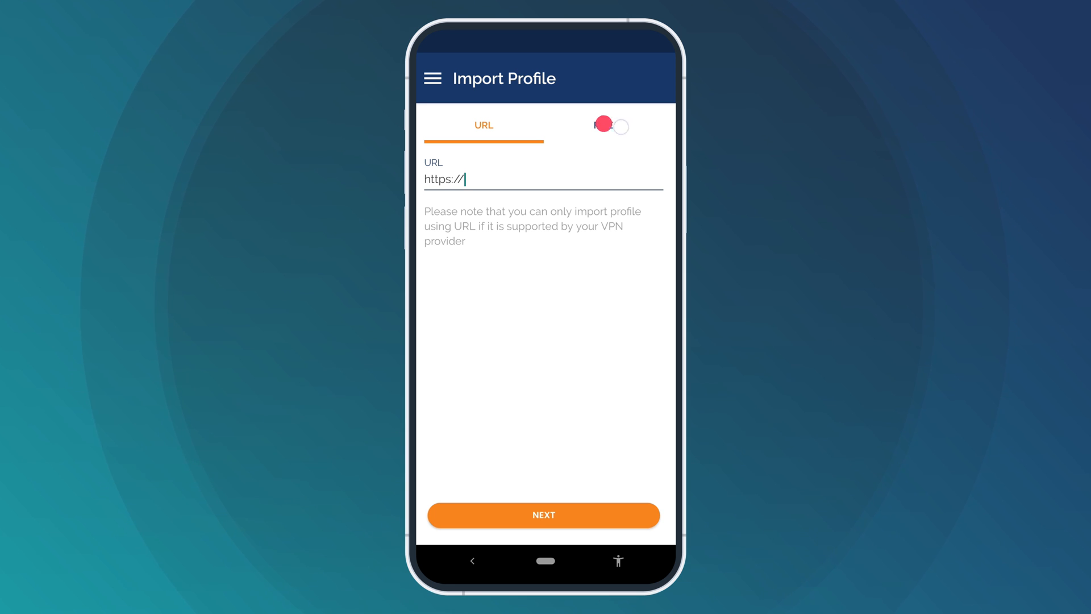
pyautogui.click(602, 125)
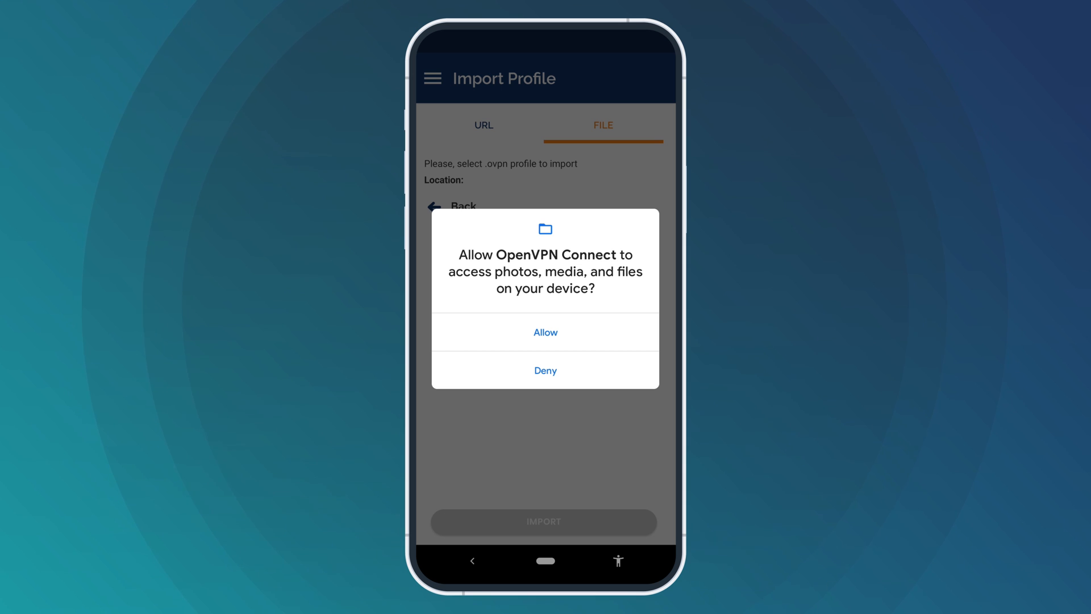
pyautogui.click(546, 332)
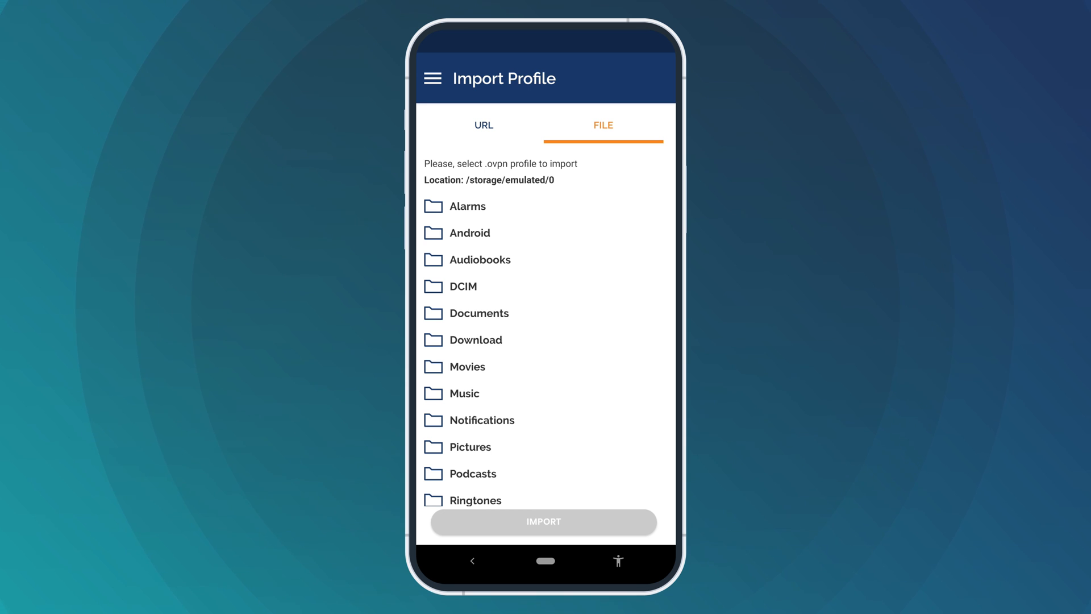
# Step: Import the at-vie TCP .ovpn file from the Download folder
pyautogui.click(476, 340)
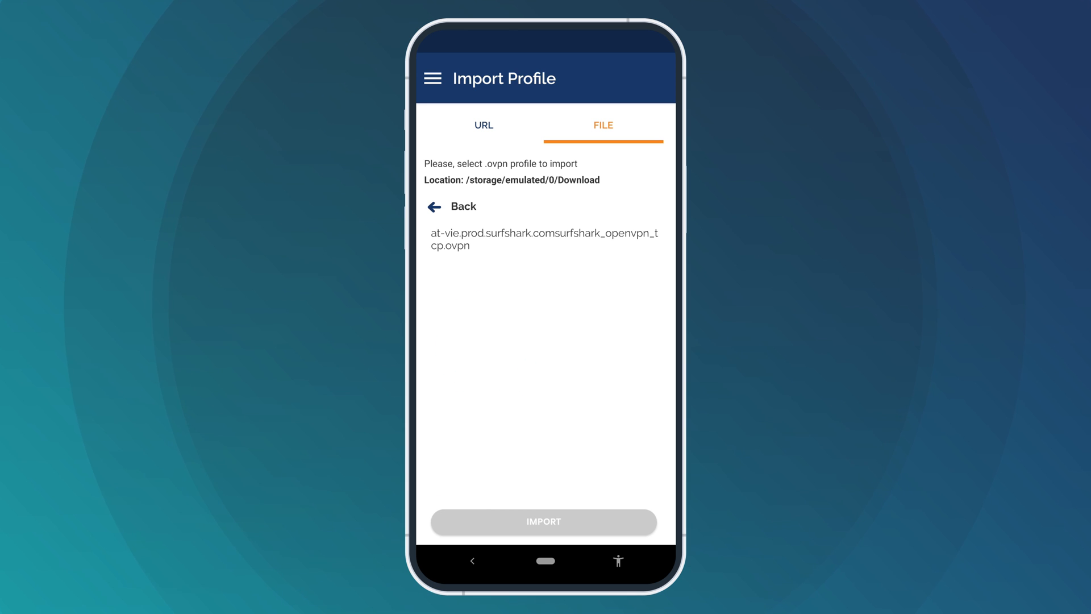
pyautogui.click(543, 239)
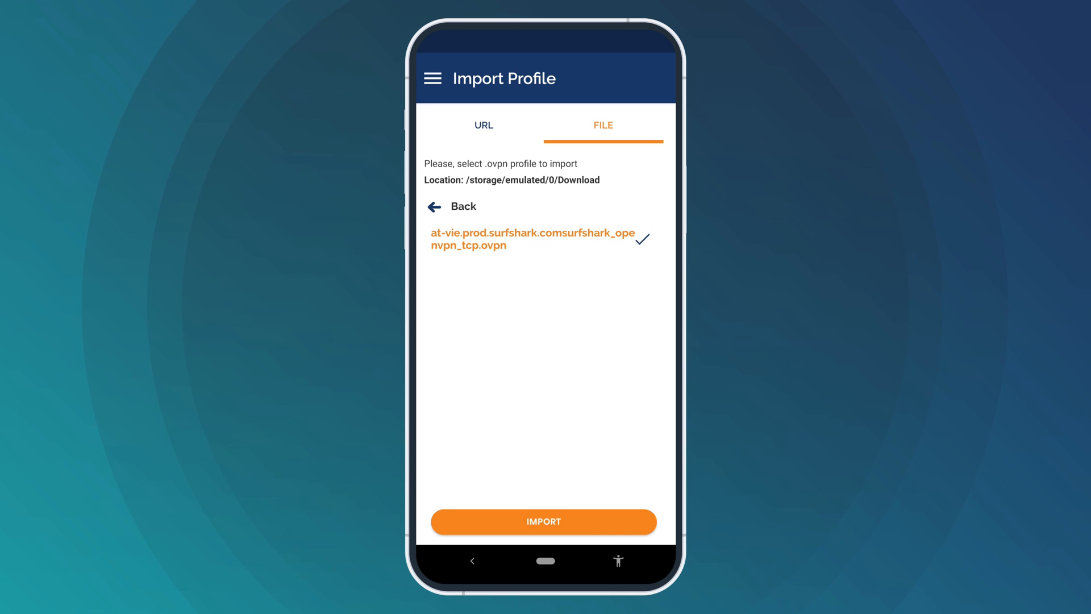
pyautogui.click(543, 522)
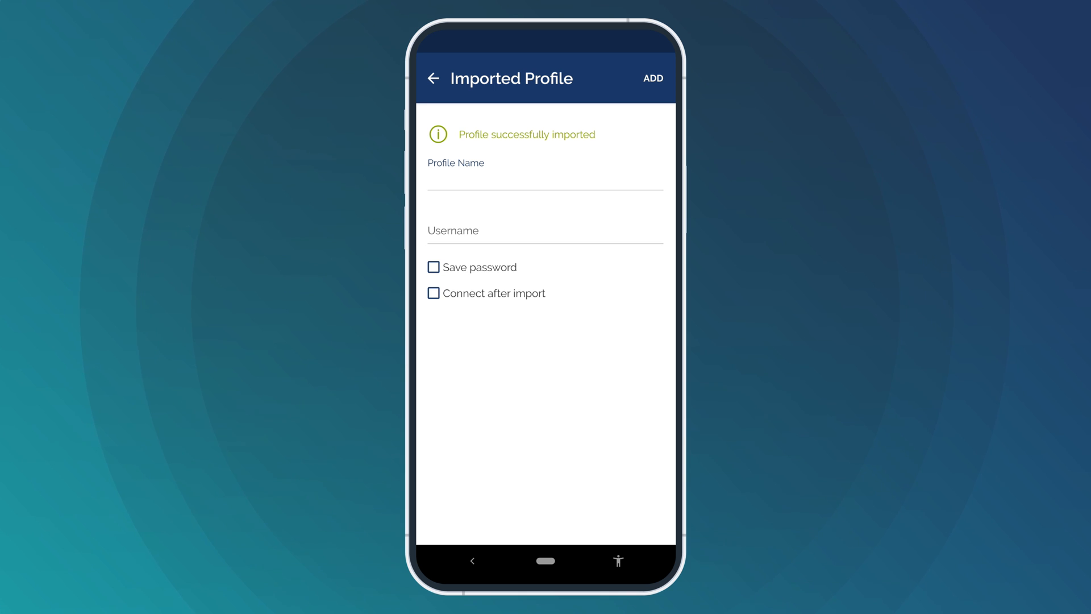
# Step: Name the profile Austria-Vienna with username and saved password, then add it
pyautogui.write('Austria')
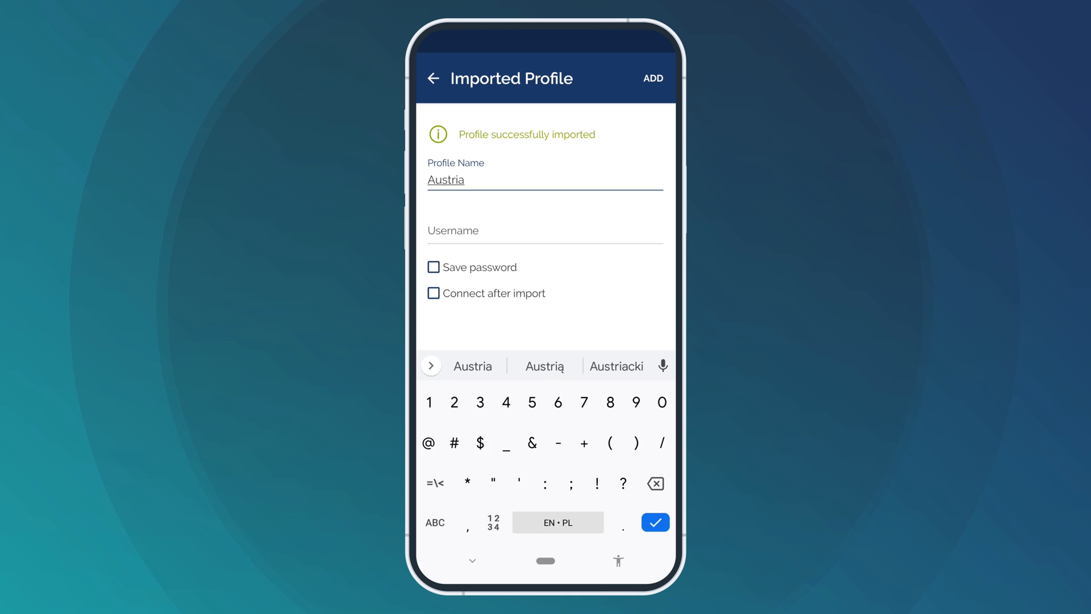
pyautogui.write('-Vienna')
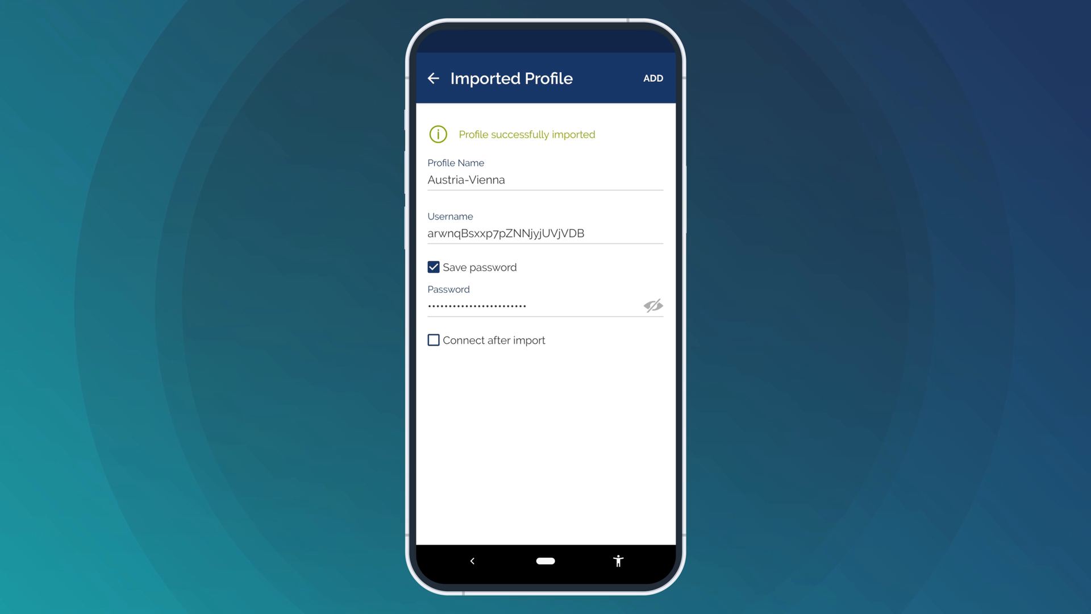
pyautogui.click(651, 77)
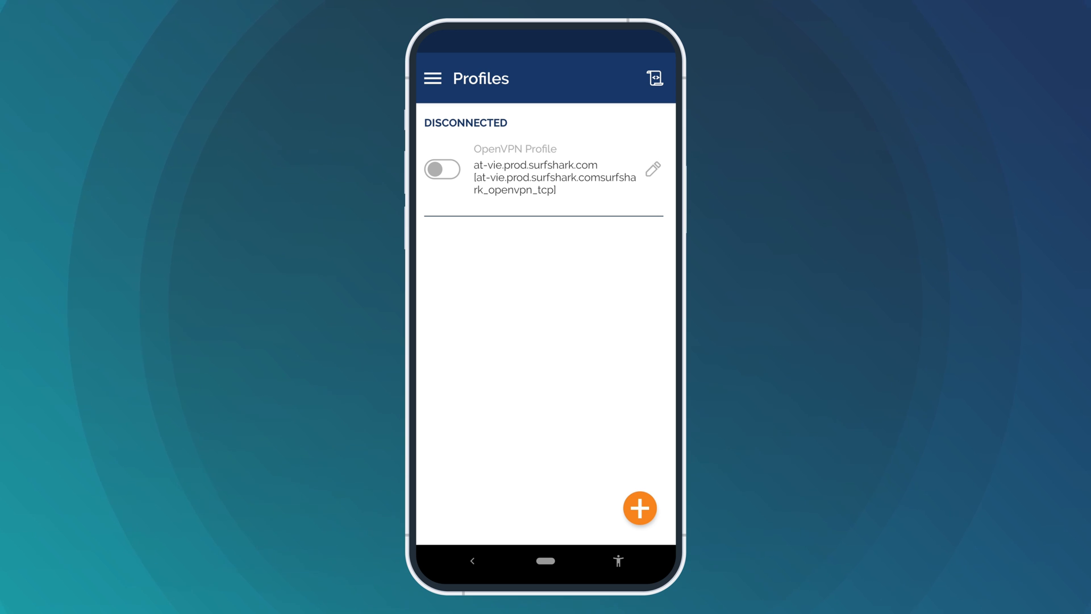
# Step: Connect the Vienna profile, approving the VPN request and continuing without a certificate
pyautogui.click(442, 170)
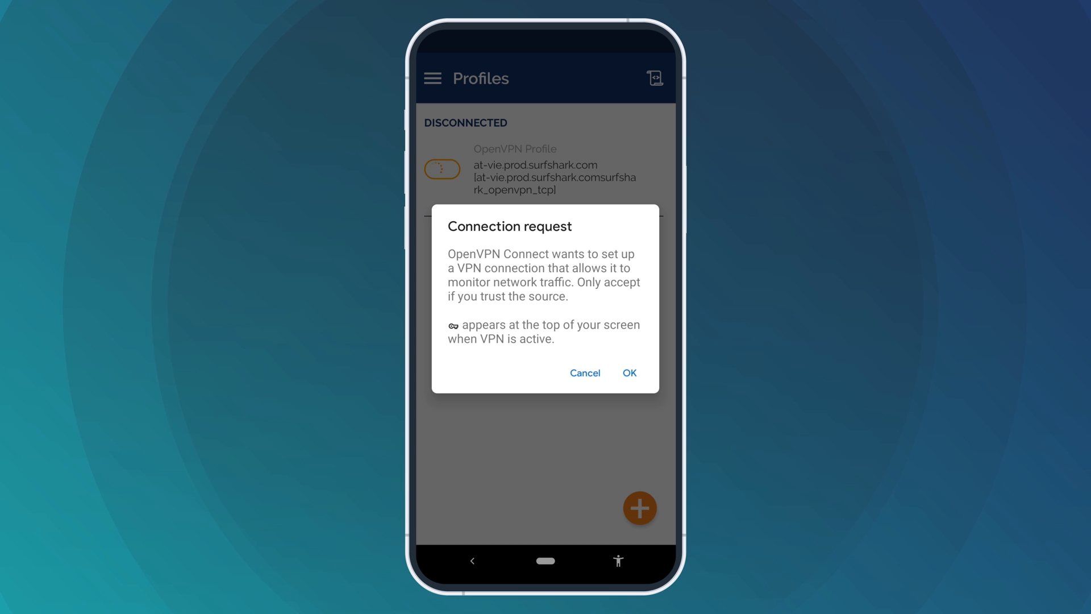
pyautogui.click(628, 373)
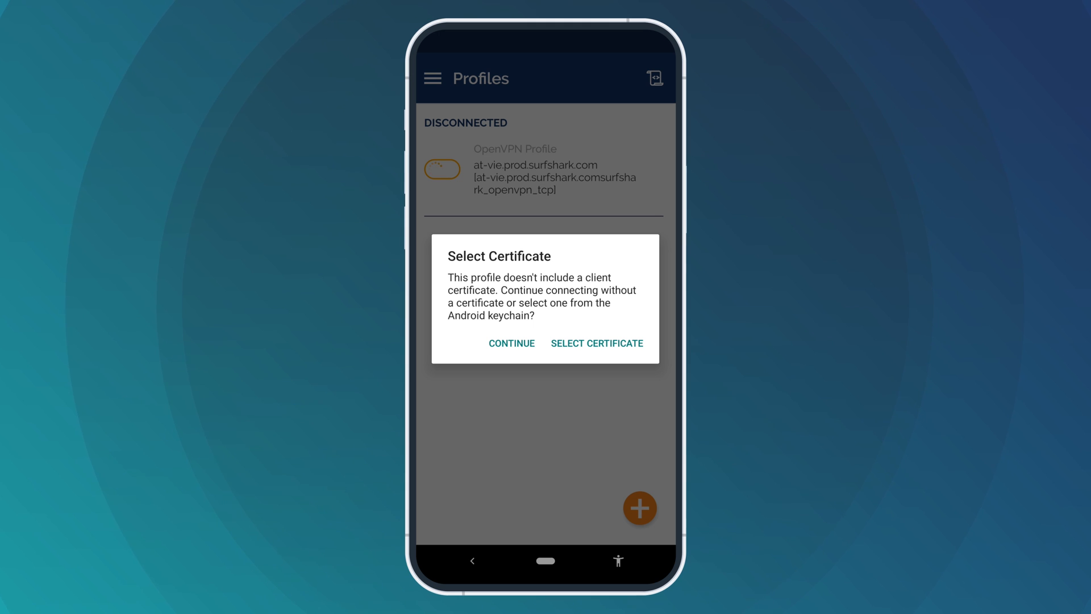
pyautogui.click(511, 342)
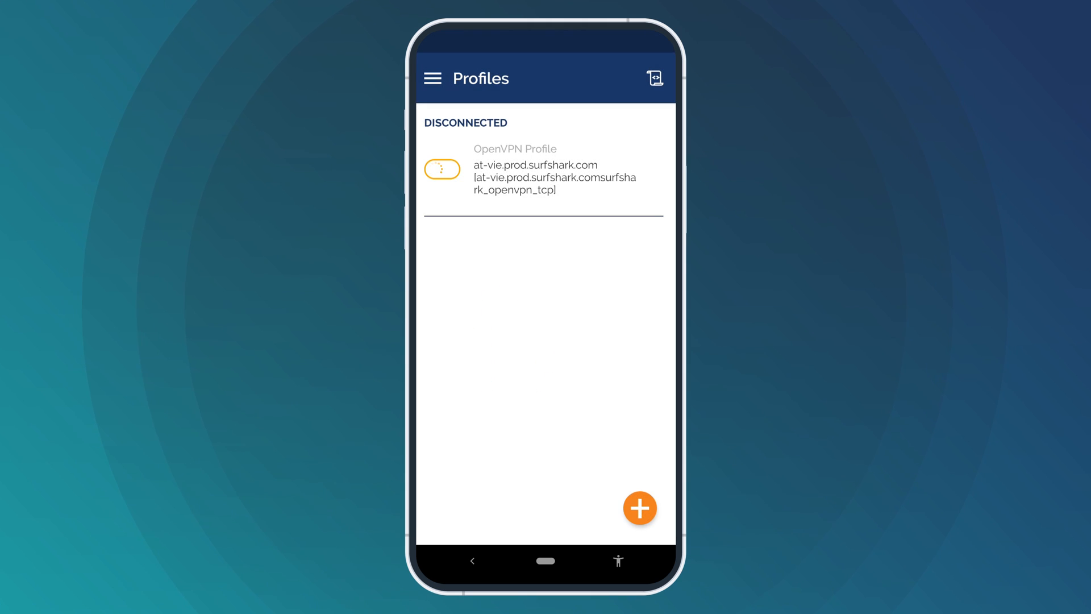
pyautogui.click(441, 169)
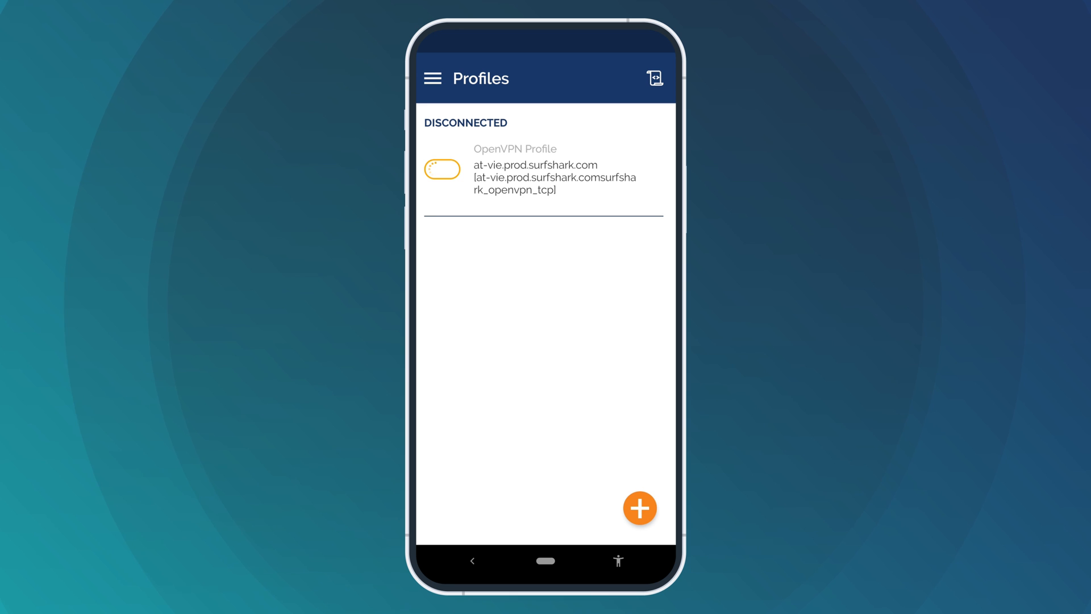
pyautogui.click(442, 169)
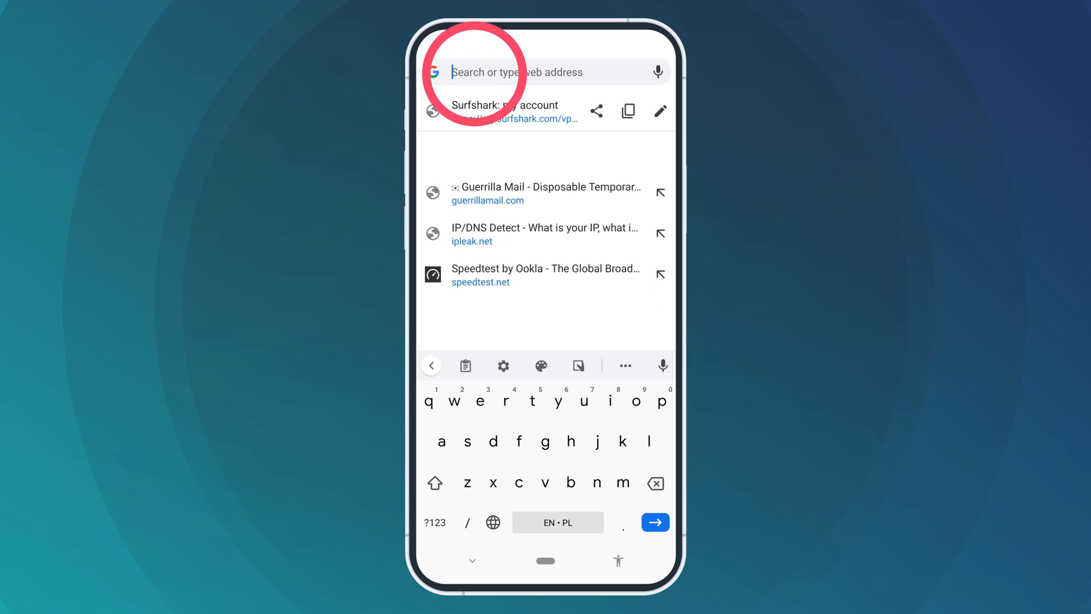
# Step: Search 'surfshark what is my ip' in Chrome's address bar
pyautogui.write('surfshark')
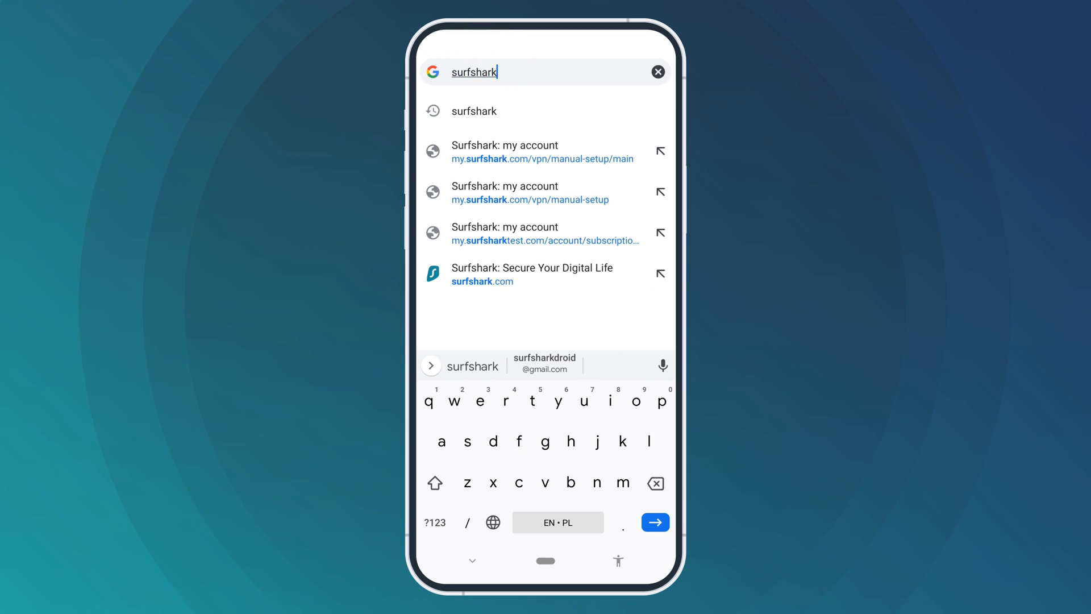
pyautogui.write('what is my ip')
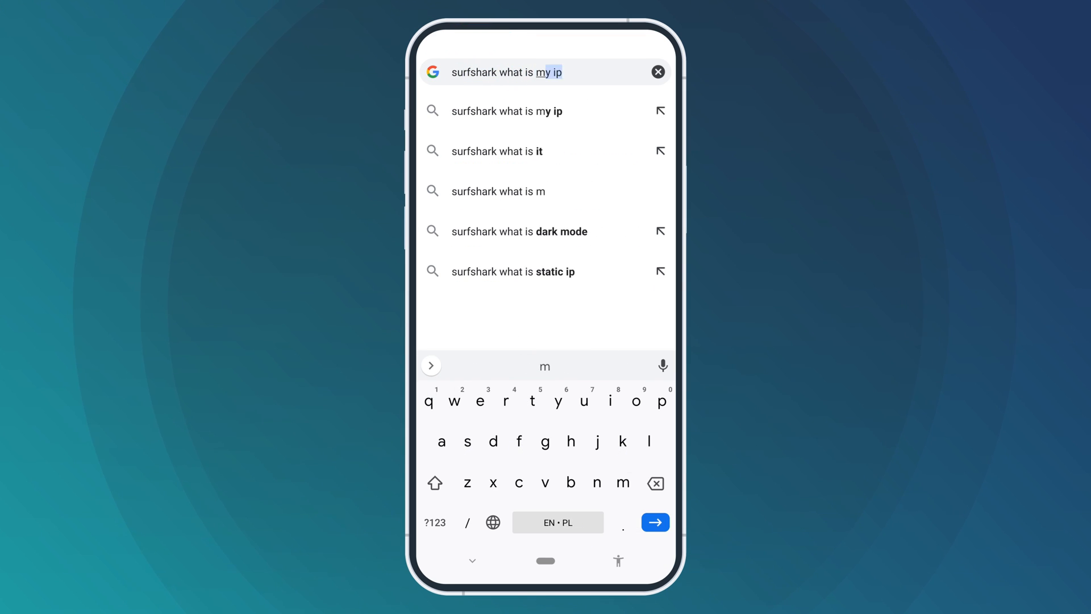